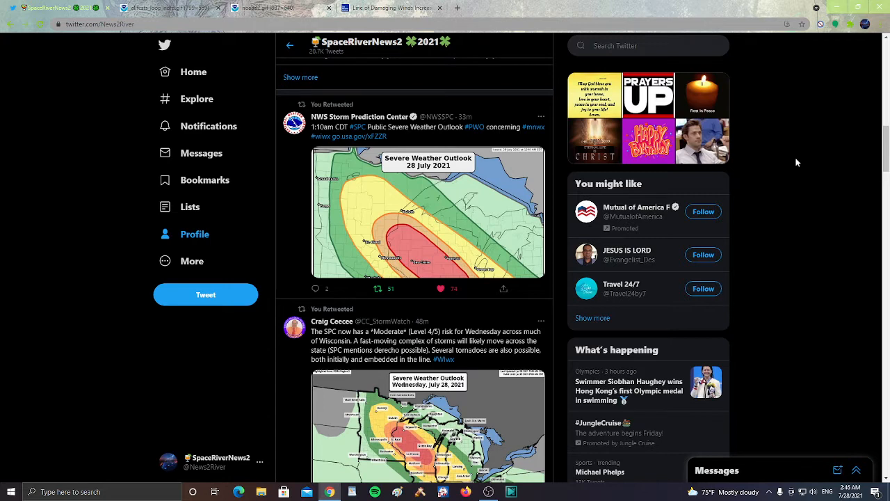
Step: Scroll down the profile timeline past the SPC outlook tweet to the Wisconsin outlook map retweet
scroll("down", 3)
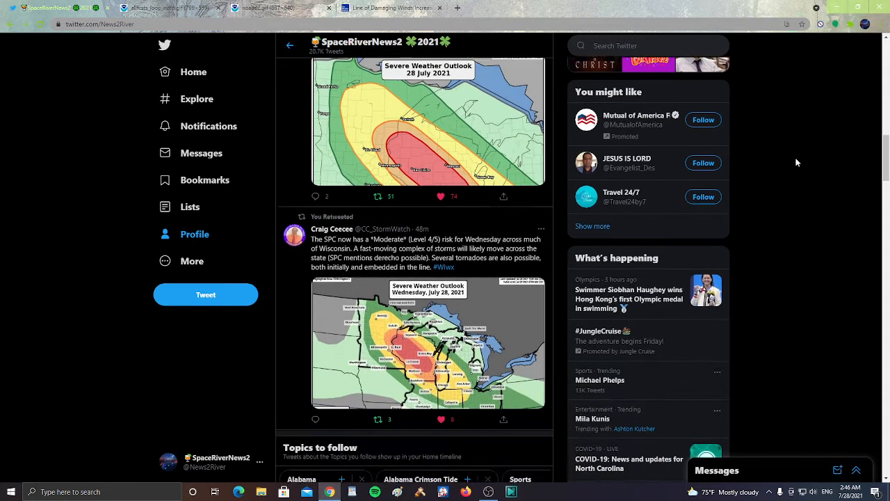
scroll("down", 3)
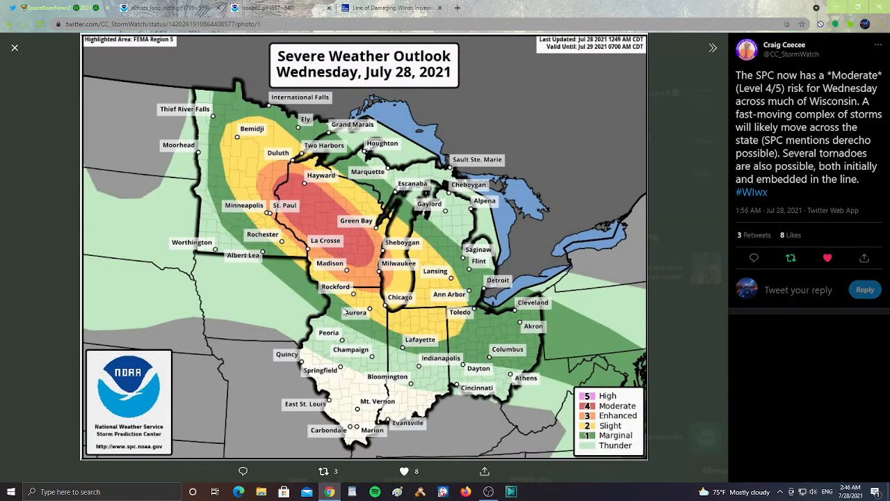
mouse_move(350, 306)
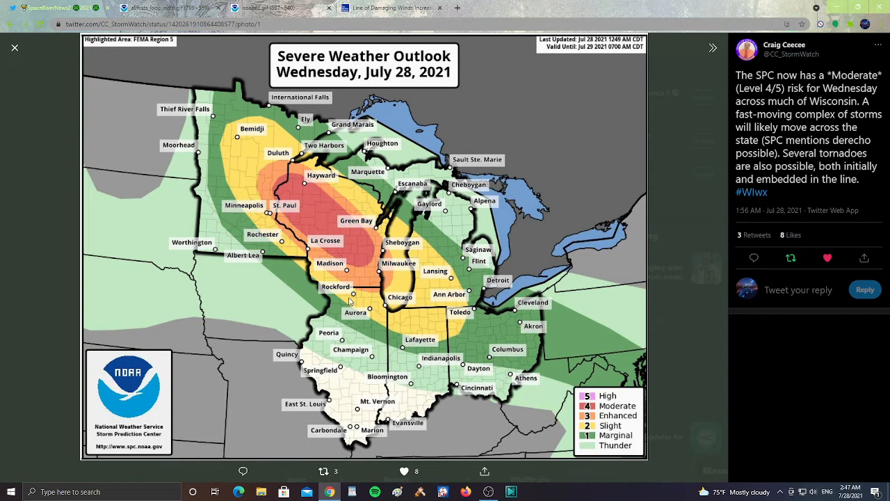
mouse_move(291, 212)
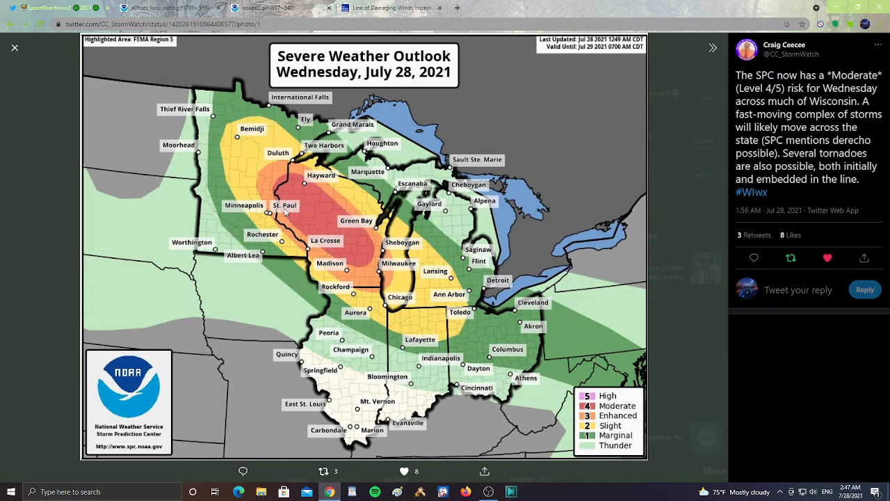
mouse_move(317, 254)
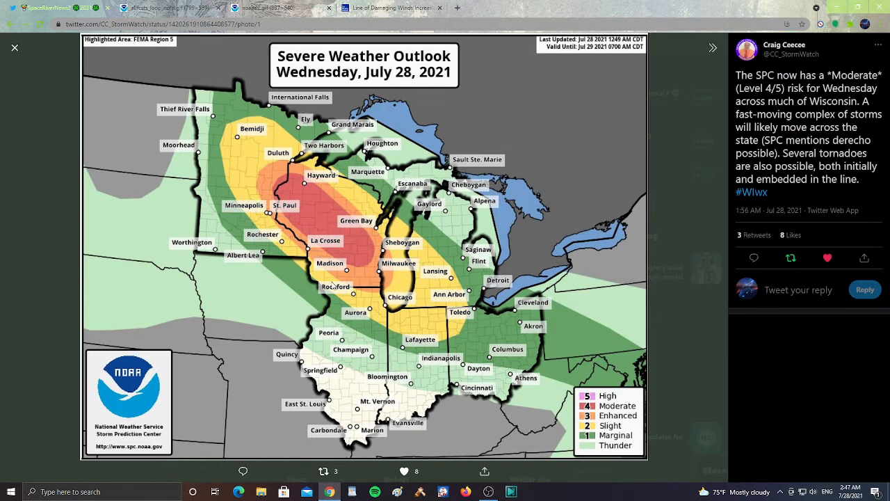
mouse_move(253, 144)
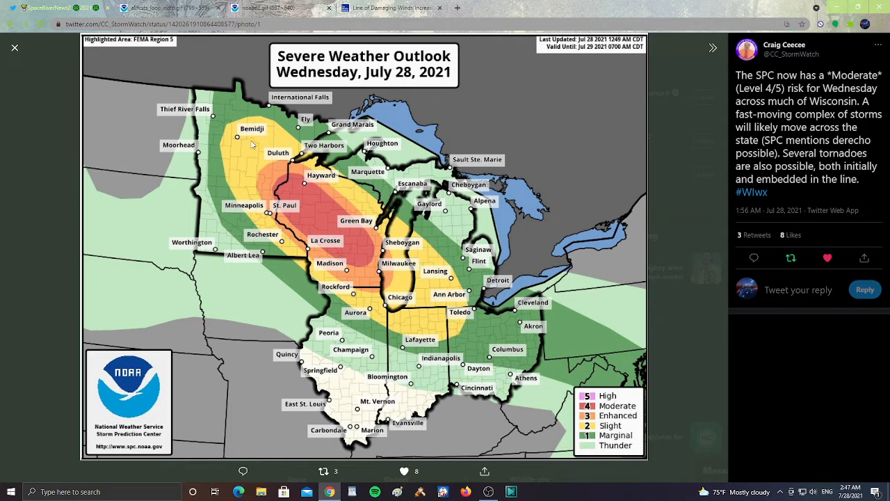
mouse_move(289, 278)
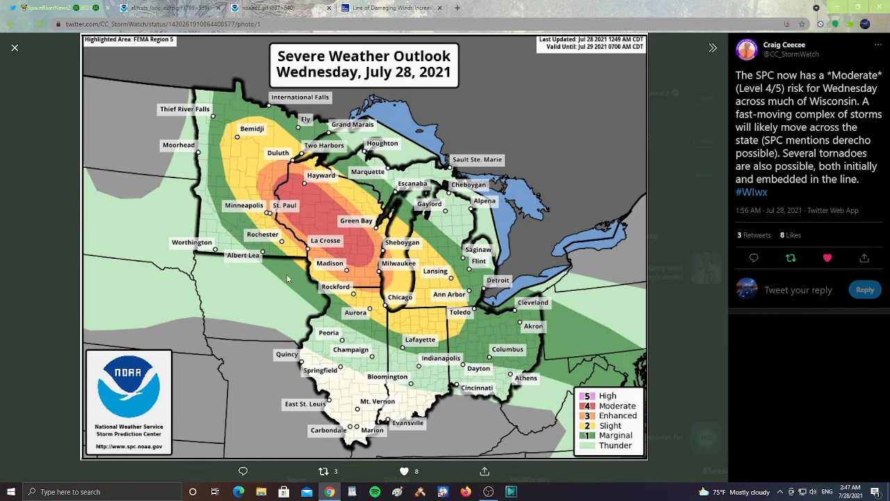
mouse_move(381, 324)
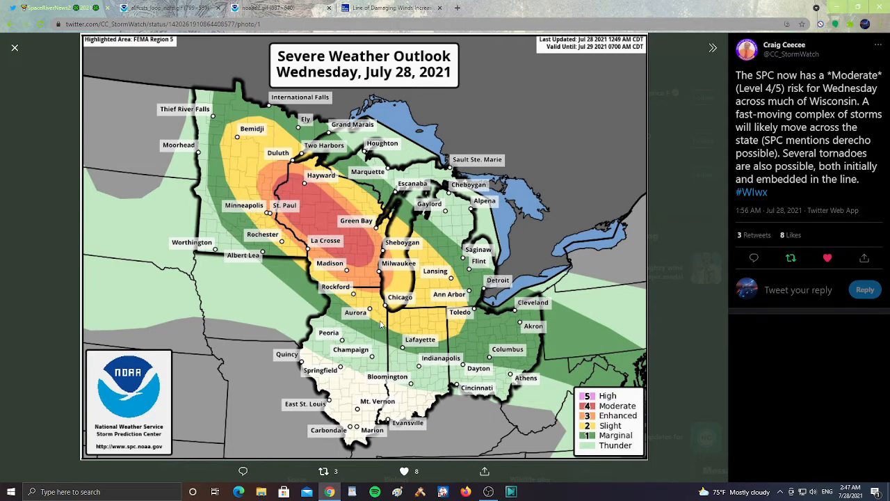
mouse_move(406, 250)
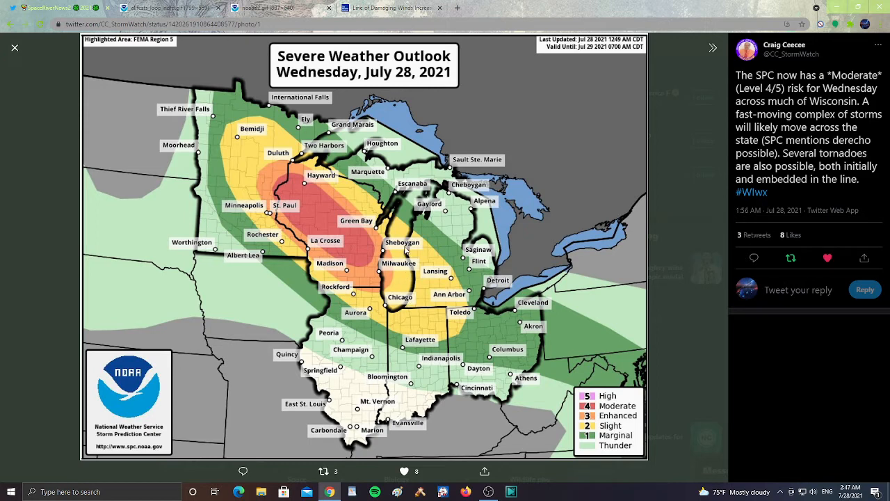
mouse_move(461, 302)
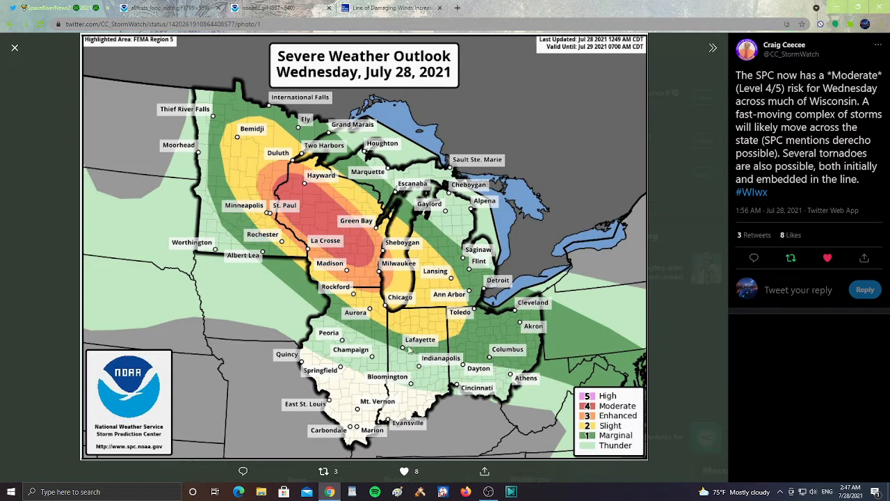
mouse_move(488, 306)
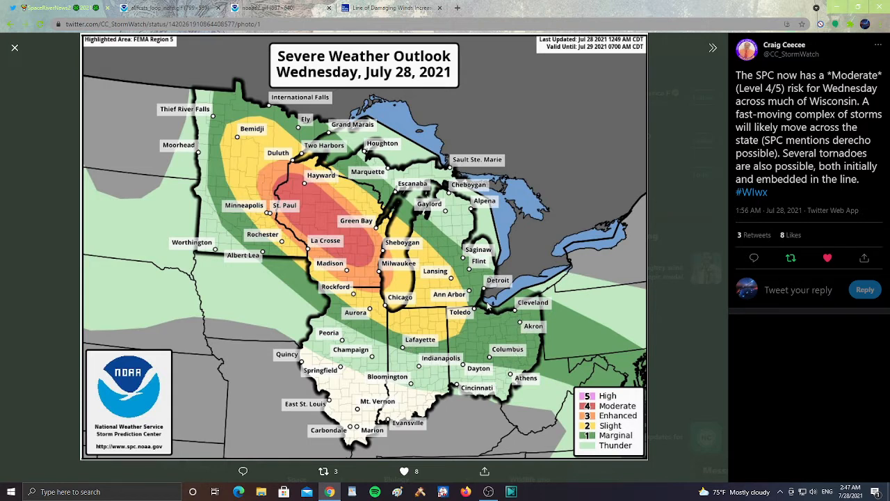
mouse_move(450, 252)
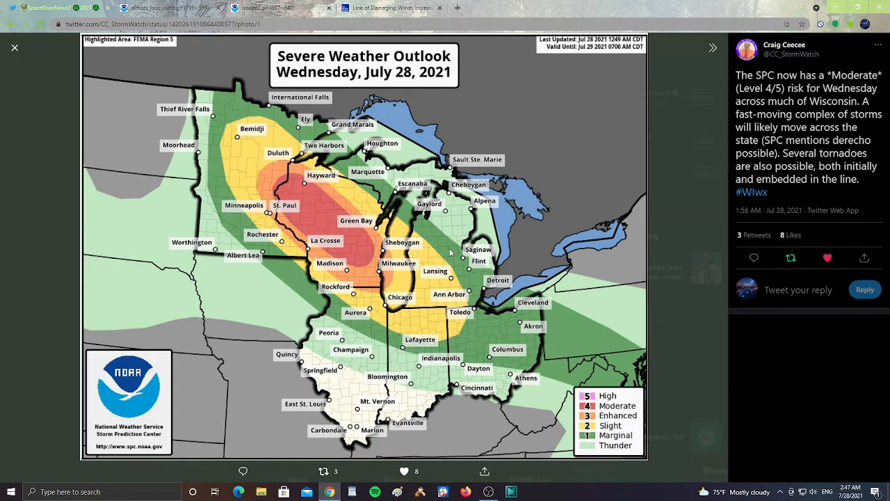
mouse_move(400, 331)
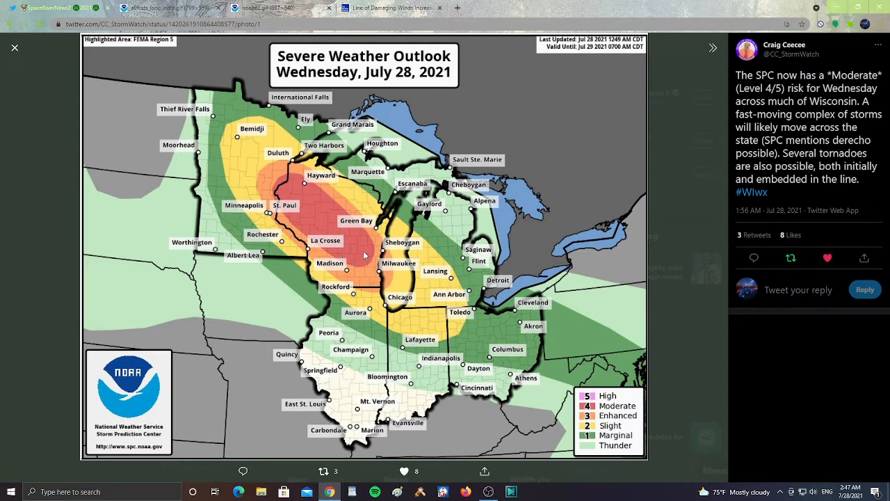
mouse_move(304, 192)
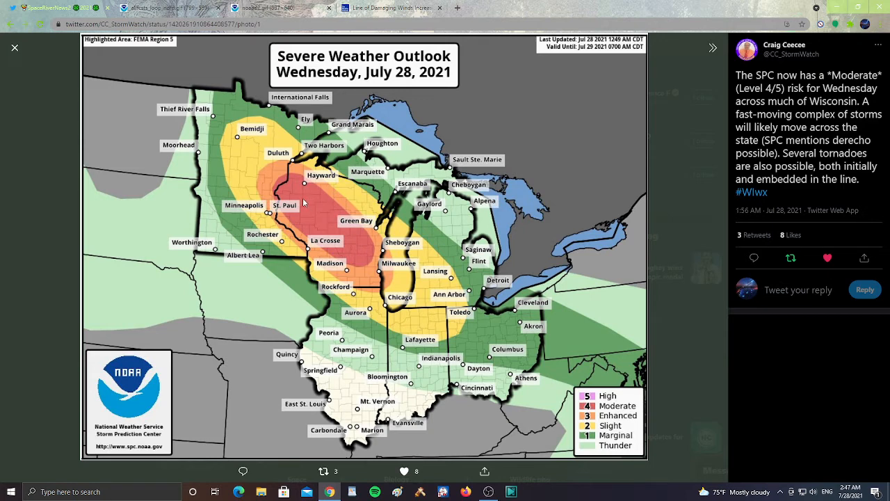
mouse_move(327, 231)
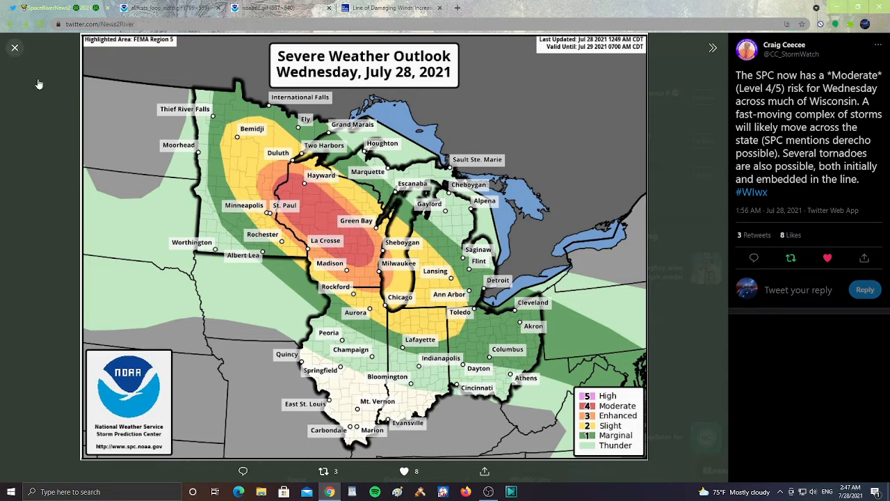
Step: Close the outlook map, scroll past SPC and earthquake retweets, and show the WPC fronts forecast map
left_click(15, 47)
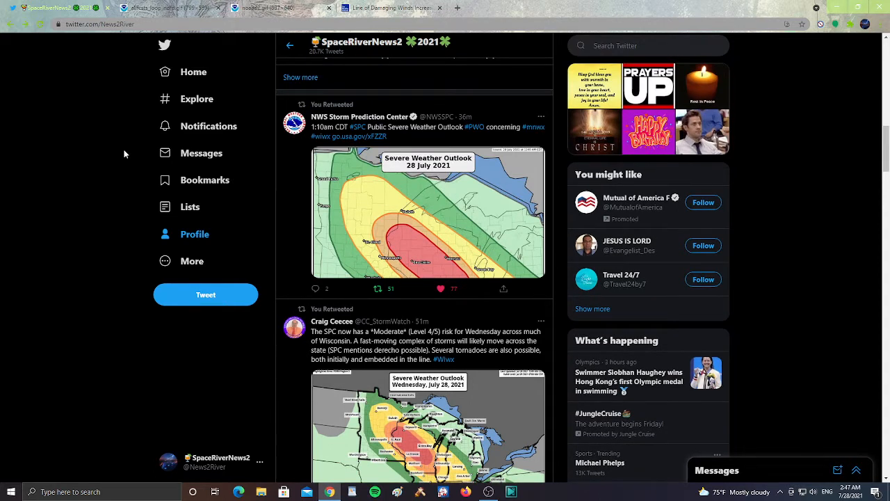
mouse_move(411, 259)
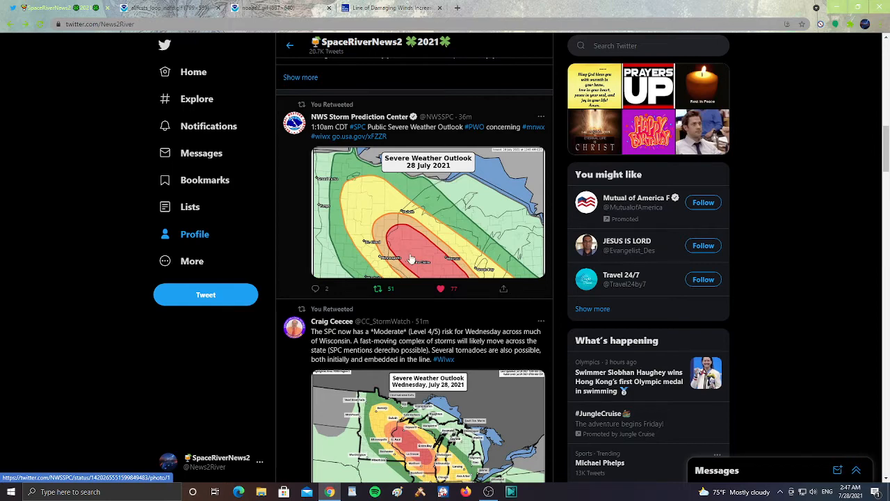
scroll("down", 3)
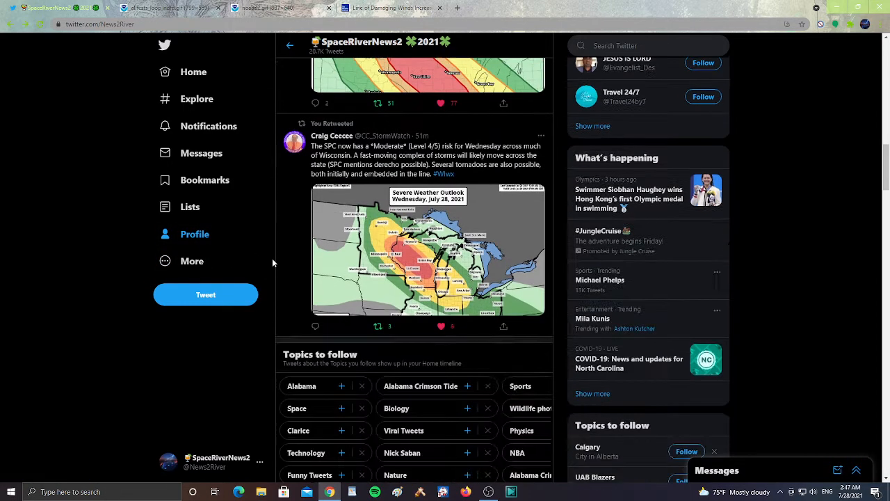
scroll("down", 3)
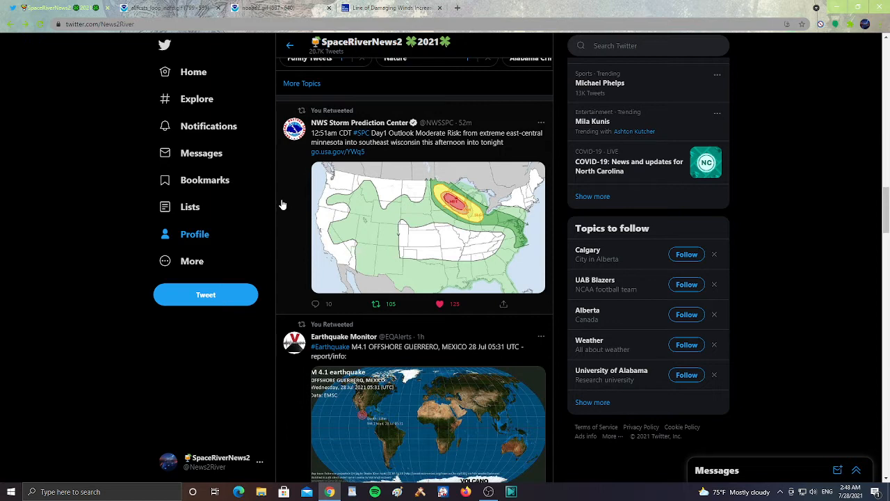
left_click(160, 8)
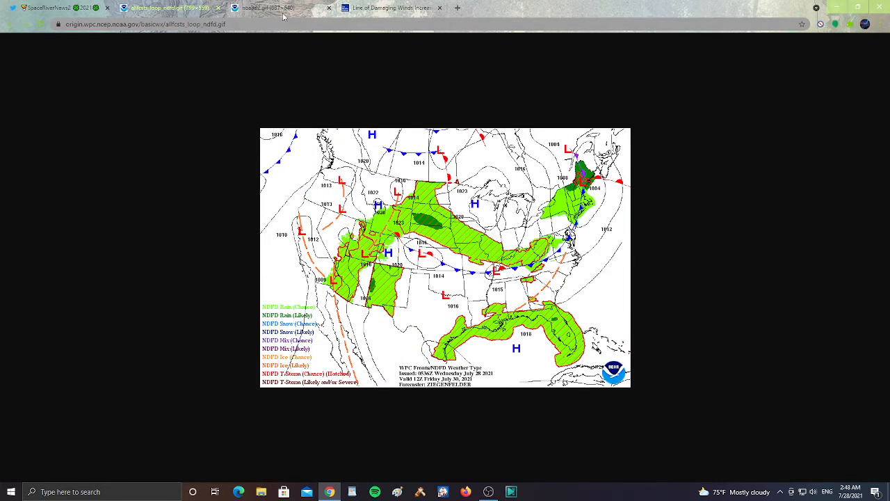
Step: View the WPC July 28–29 national forecast chart, then the Weather Channel damaging-winds video page
left_click(267, 8)
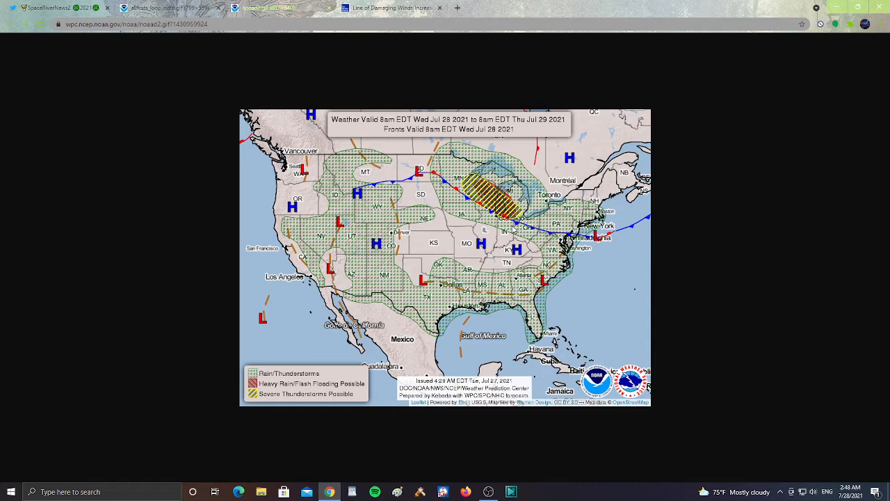
mouse_move(511, 226)
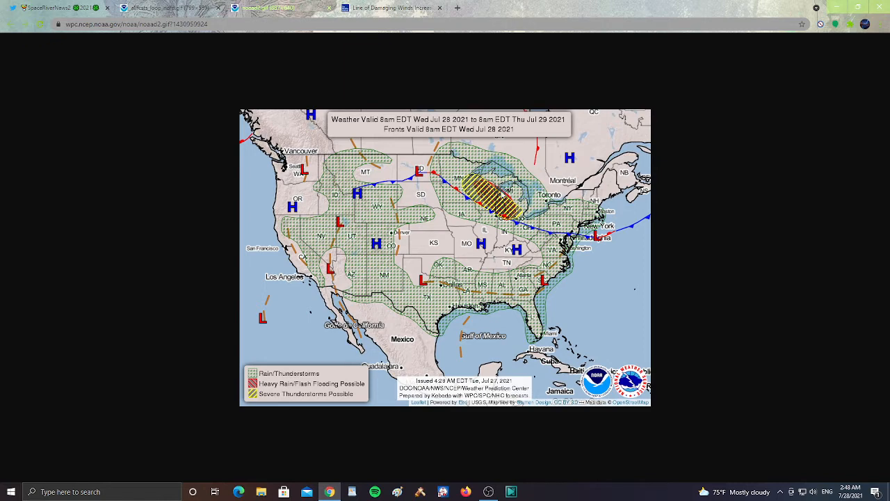
mouse_move(497, 209)
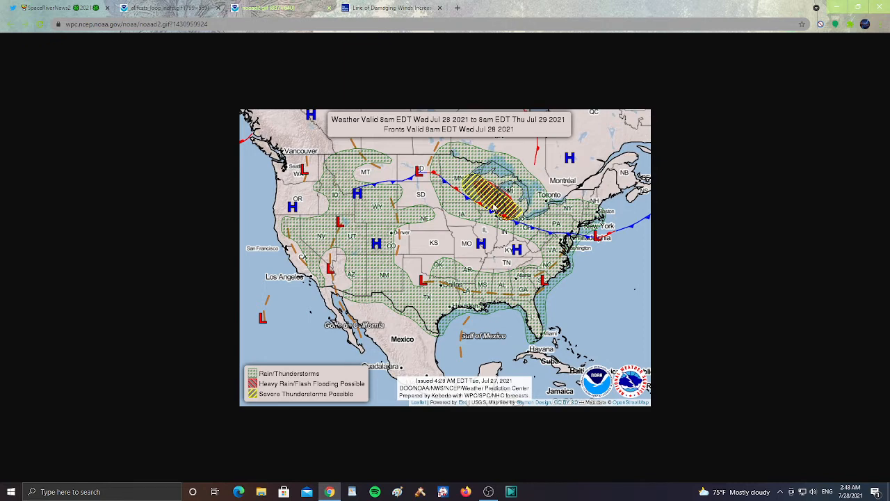
left_click(386, 8)
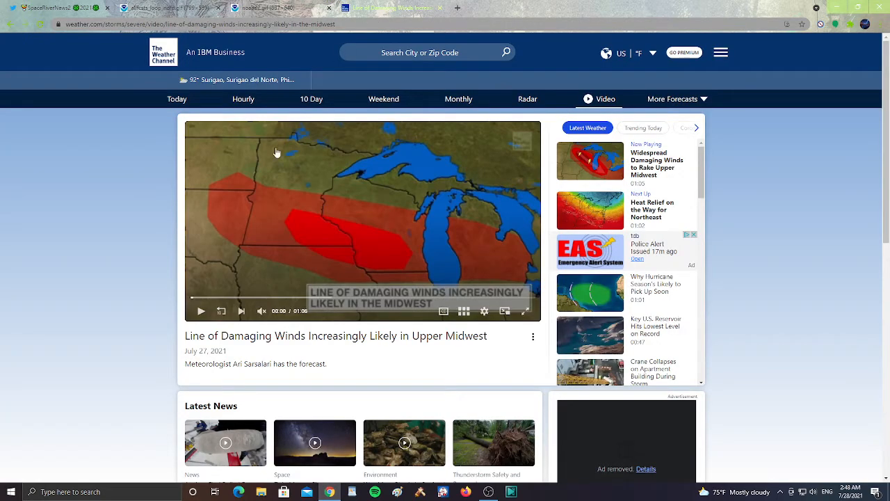
mouse_move(141, 247)
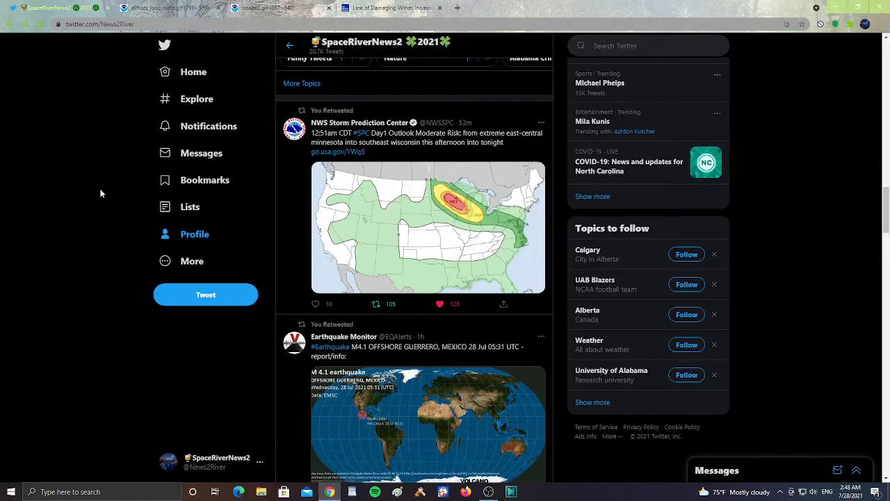
Step: Scroll past the earthquake, Lake Como flood and giraffe posts to the NWS Mobile heat tweet
scroll("down", 3)
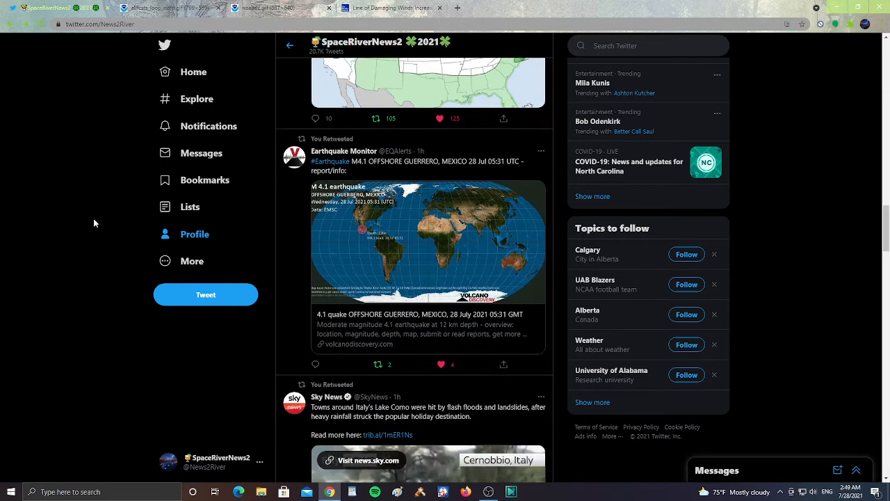
scroll("down", 3)
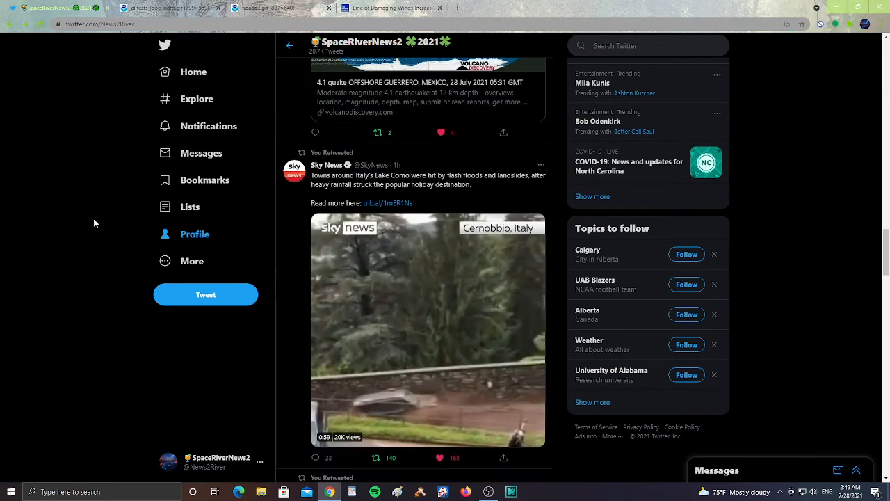
scroll("down", 3)
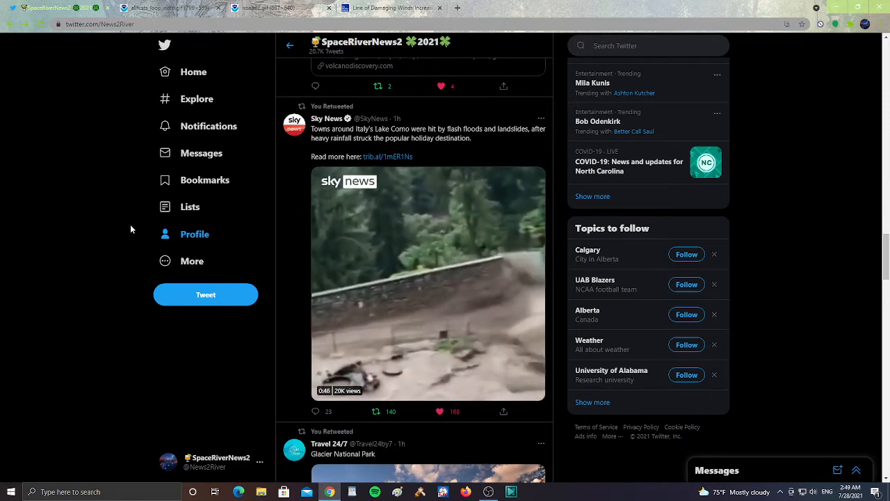
scroll("down", 3)
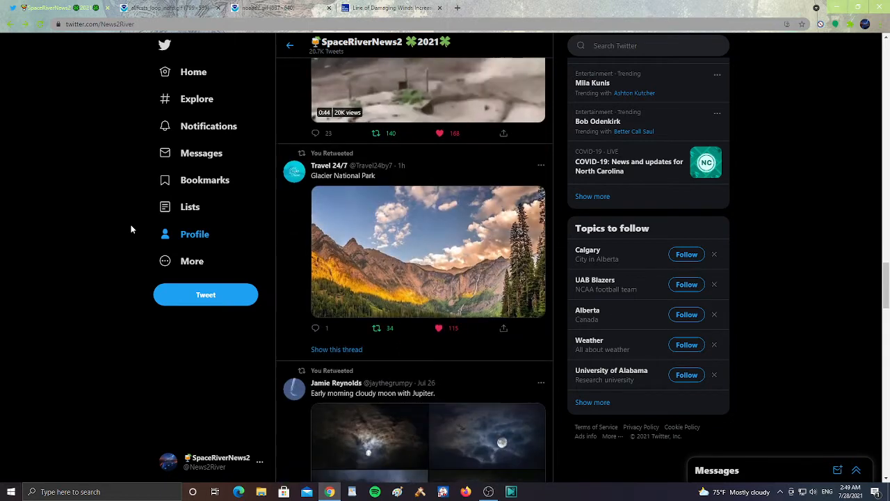
scroll("down", 3)
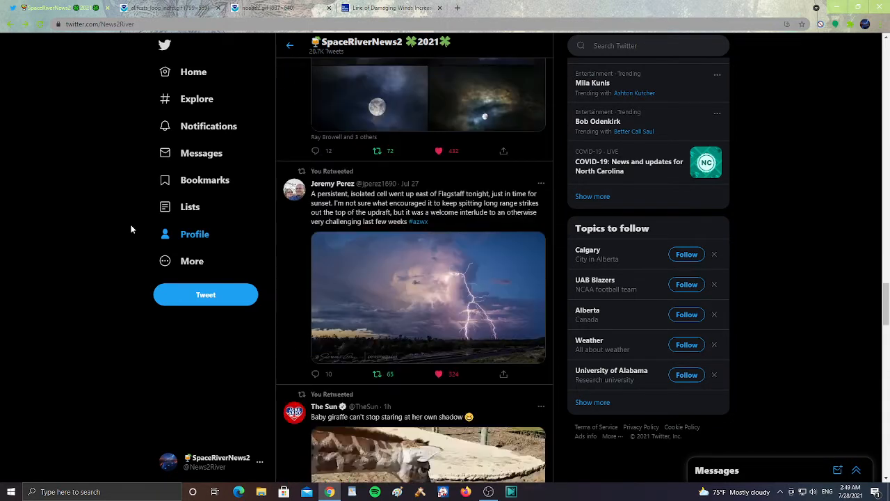
scroll("down", 3)
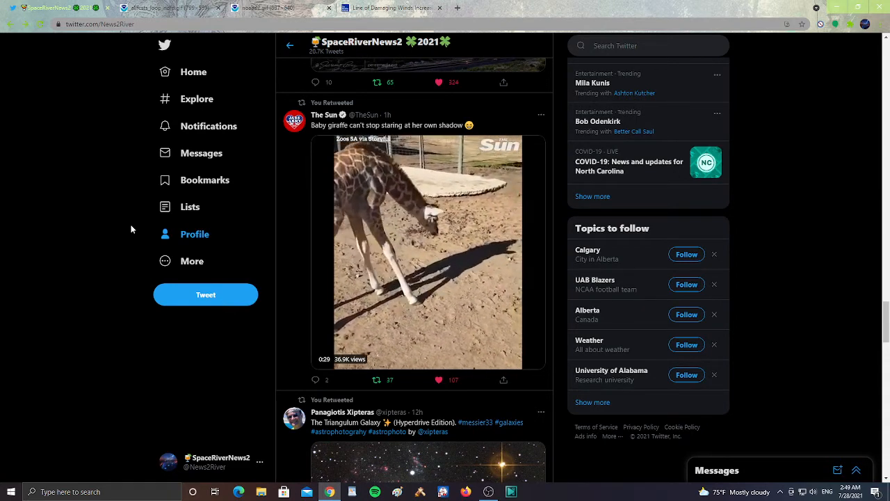
scroll("down", 3)
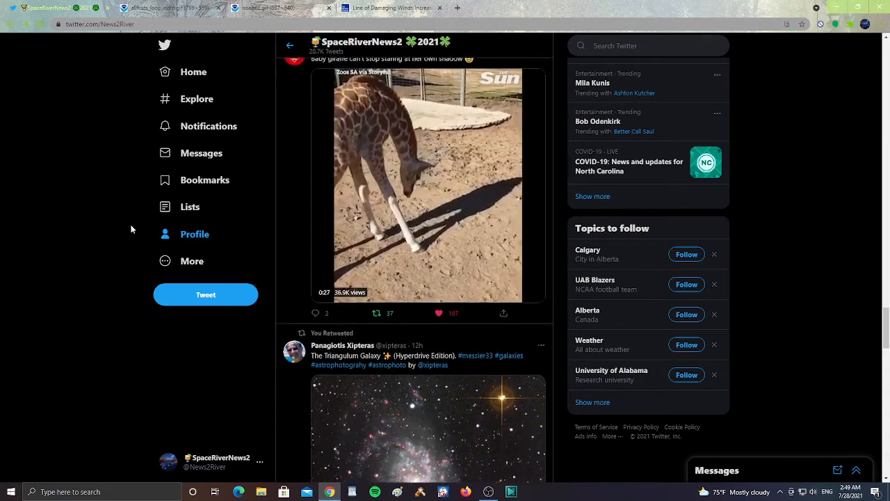
scroll("down", 3)
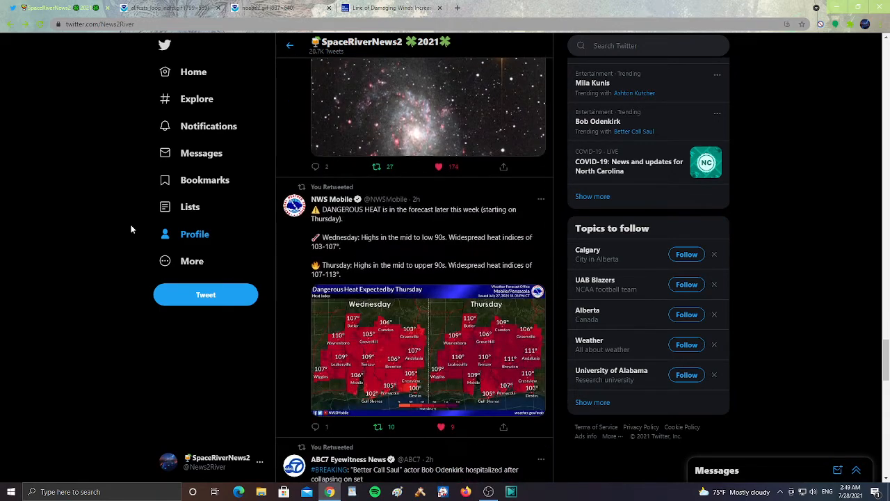
scroll("down", 3)
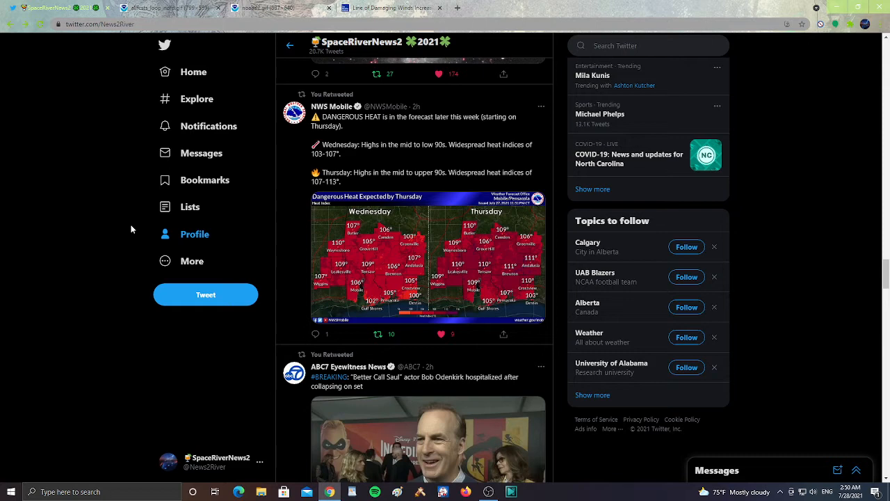
Step: Scroll past Atlantic temperature, Florida radar, fires and Caucasus quake retweets to NWS Raleigh's heat tweet
scroll("down", 3)
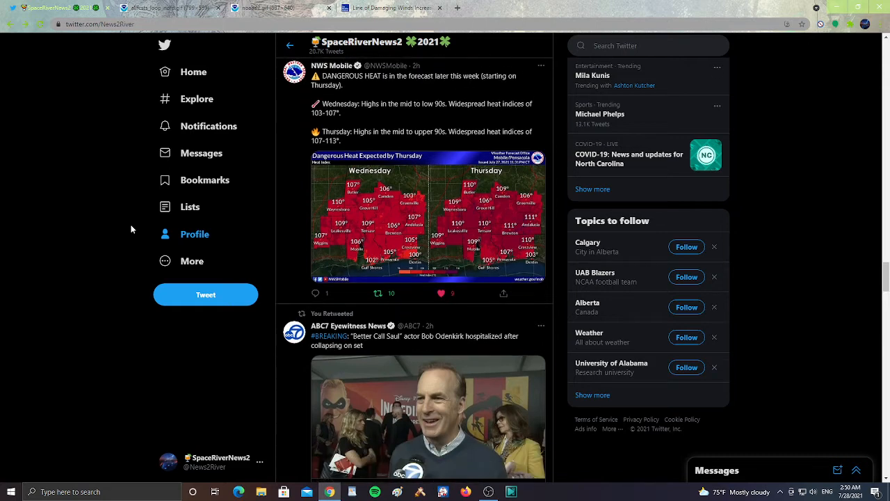
scroll("down", 3)
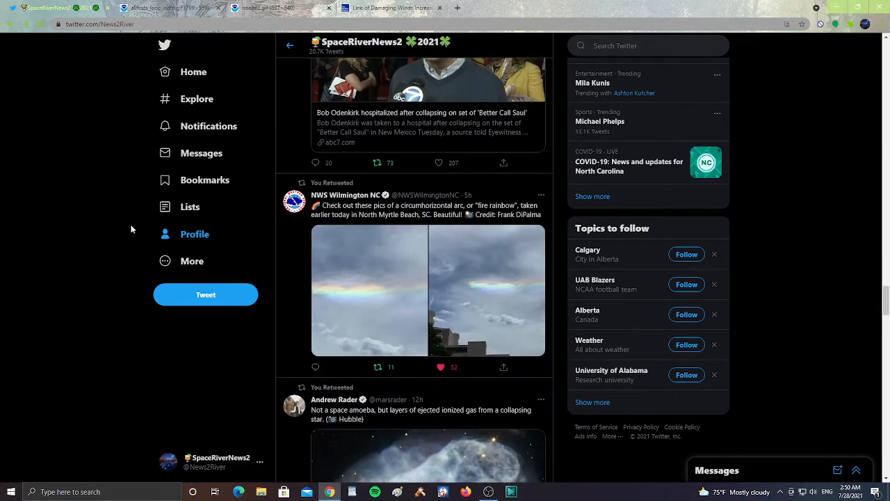
scroll("down", 3)
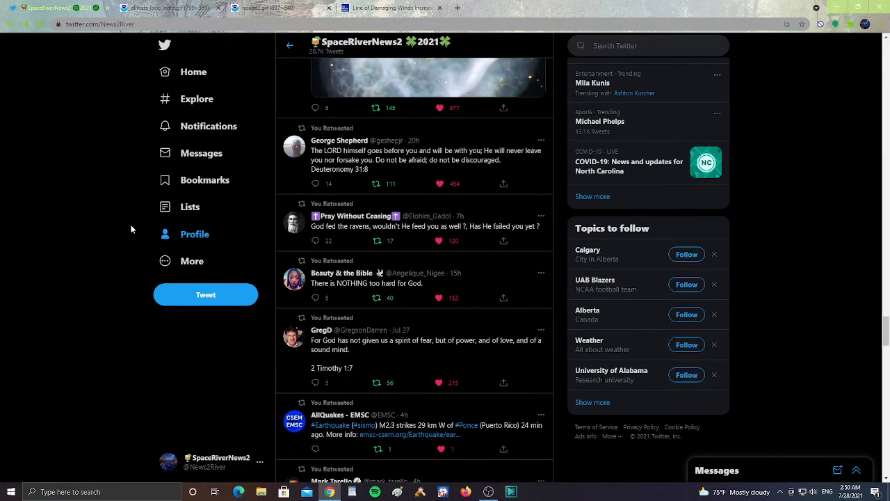
scroll("down", 3)
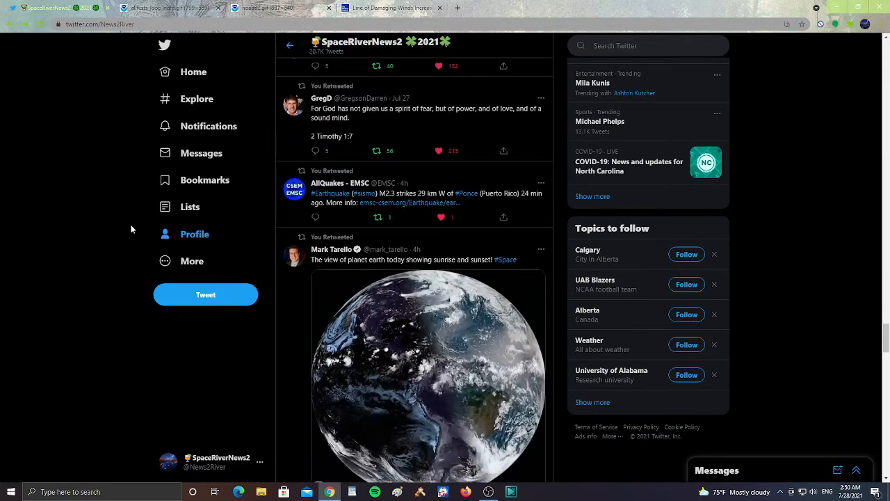
scroll("down", 3)
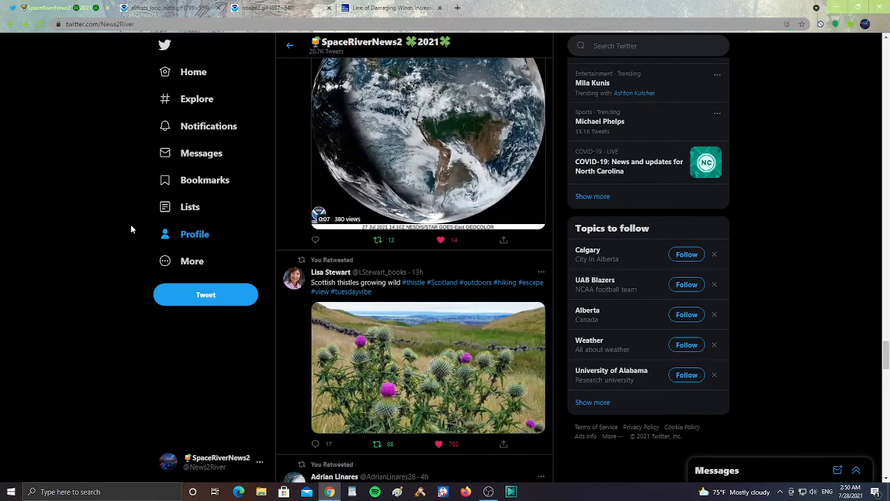
scroll("down", 3)
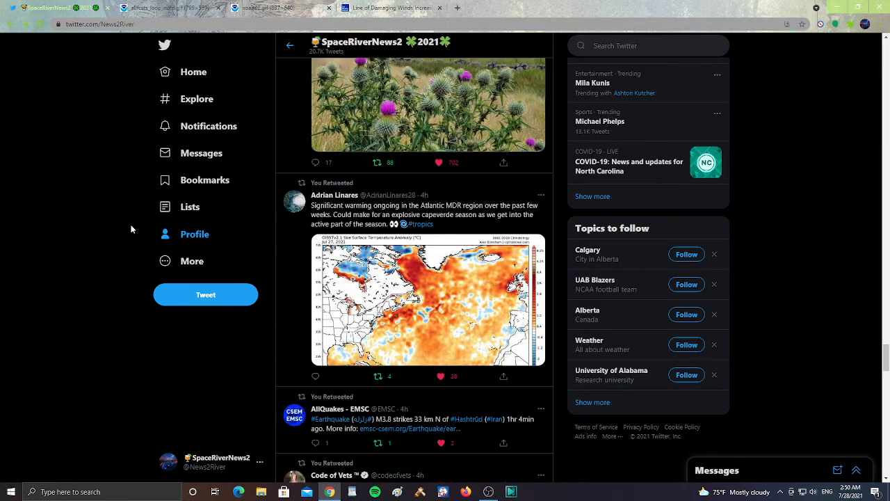
scroll("down", 3)
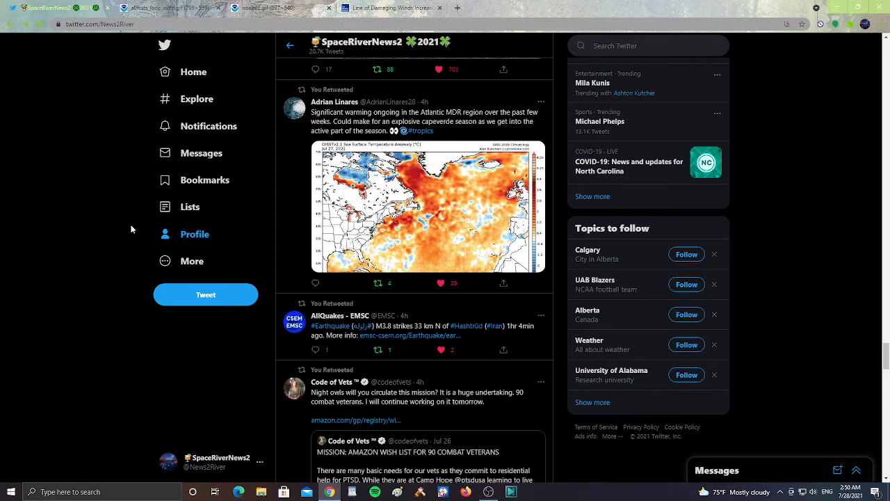
scroll("down", 3)
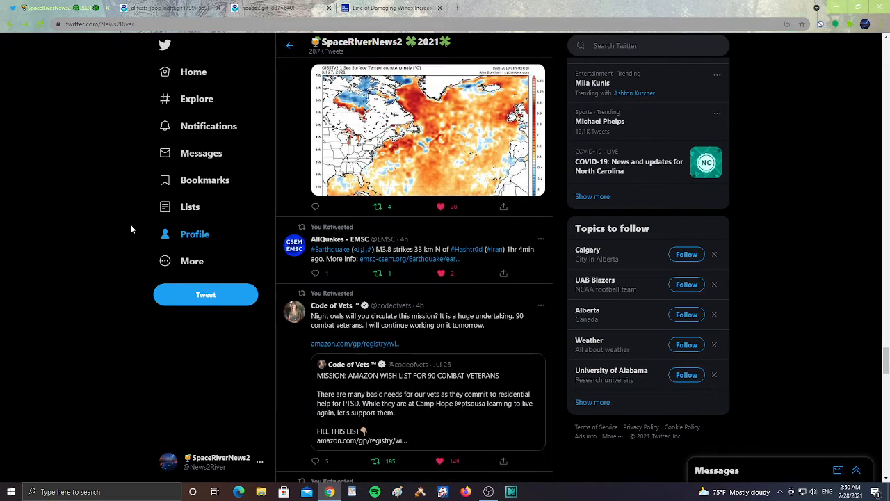
scroll("down", 3)
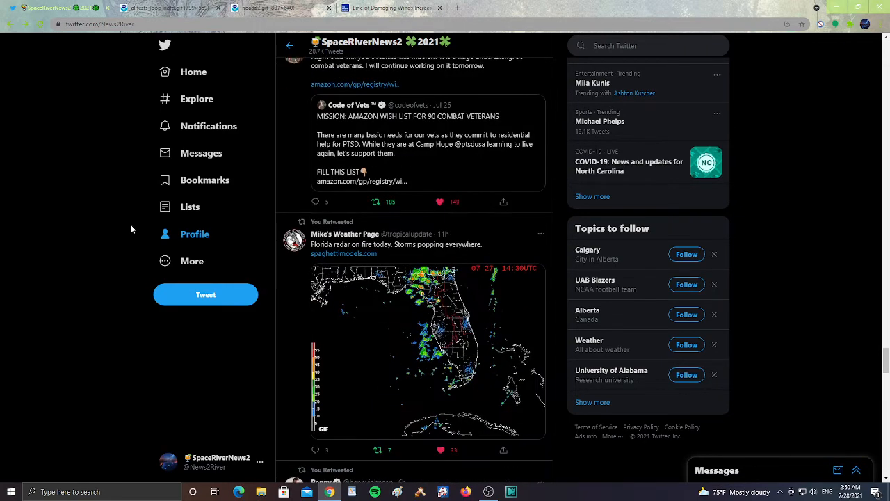
scroll("down", 3)
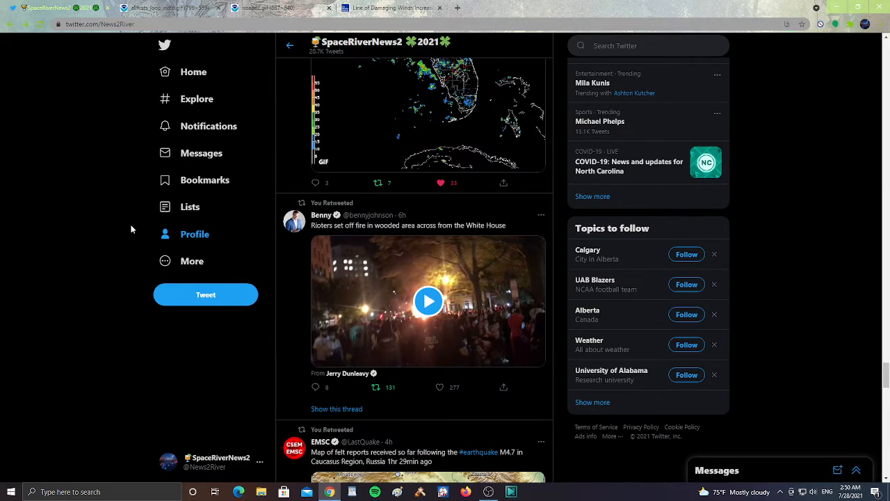
scroll("down", 3)
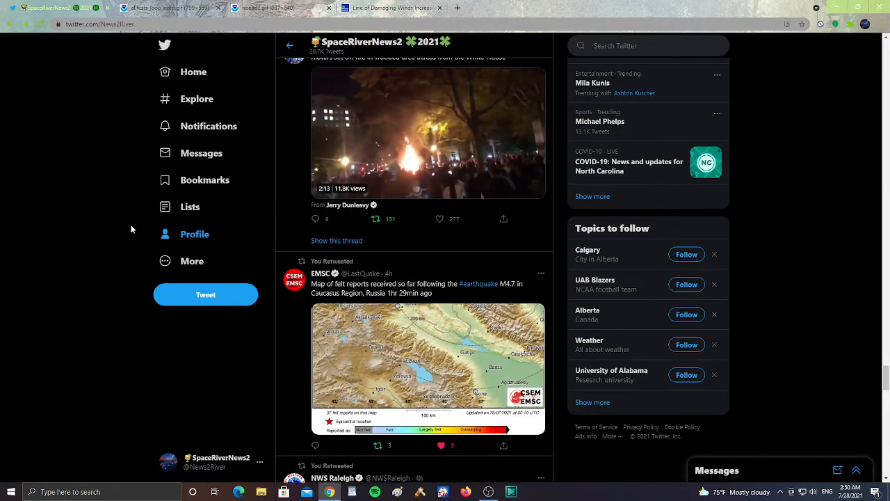
scroll("down", 3)
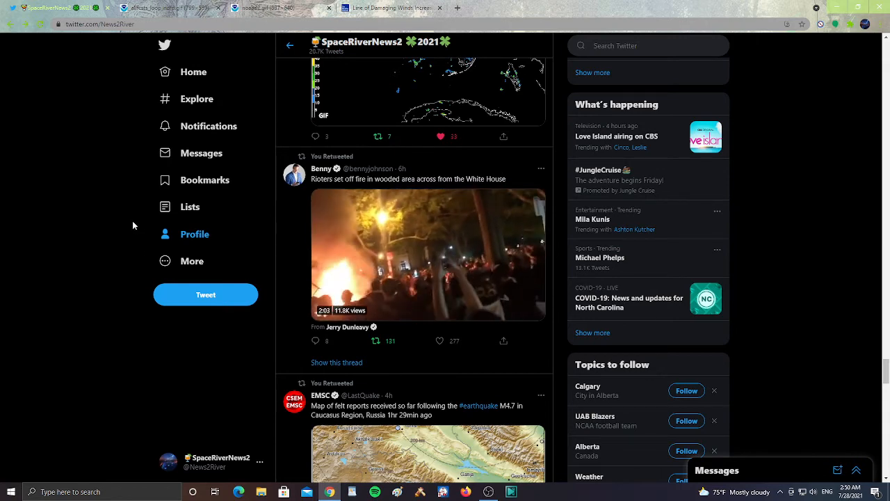
scroll("down", 3)
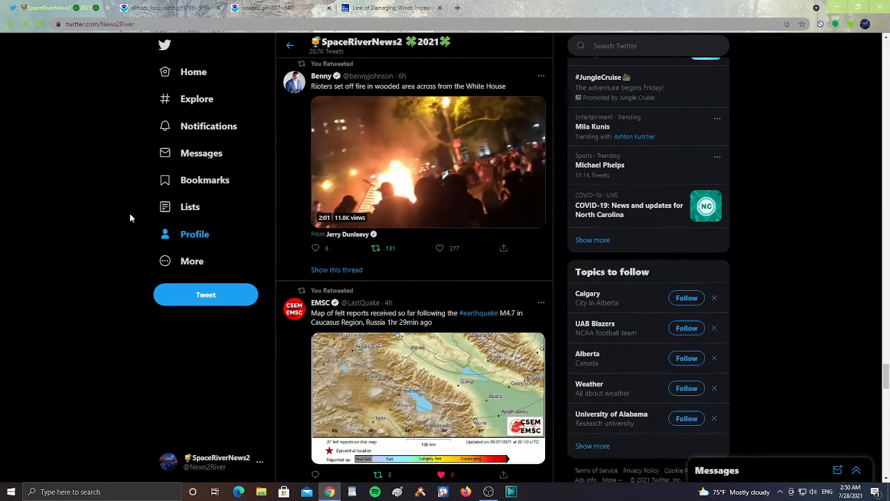
scroll("down", 3)
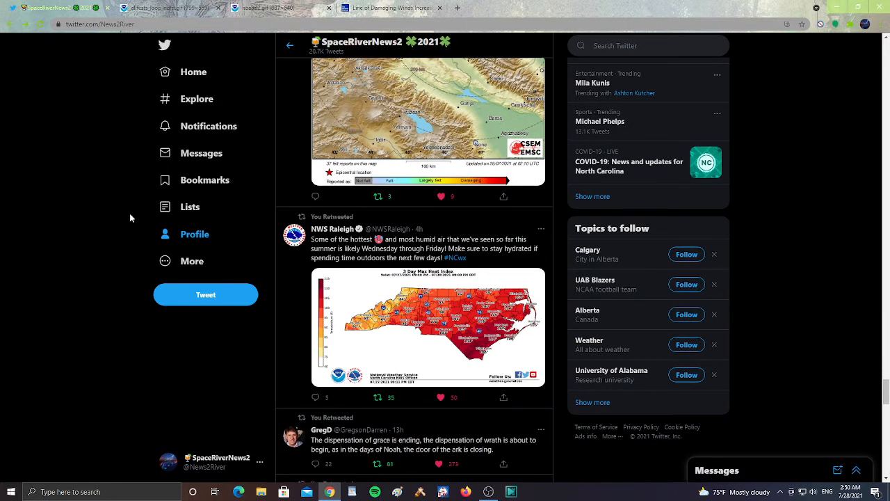
scroll("down", 3)
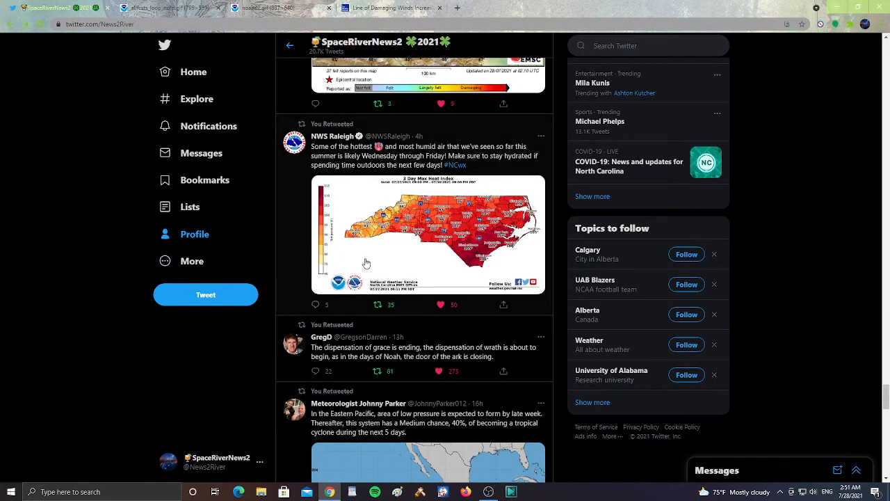
mouse_move(461, 245)
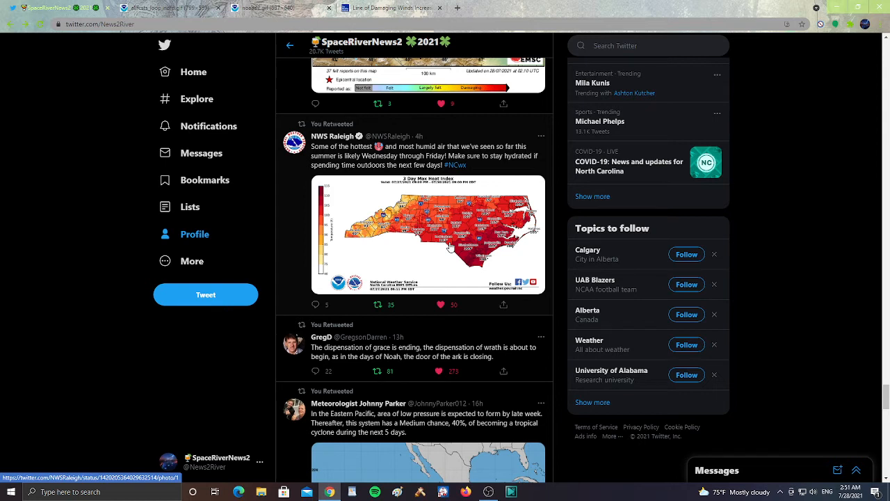
mouse_move(442, 250)
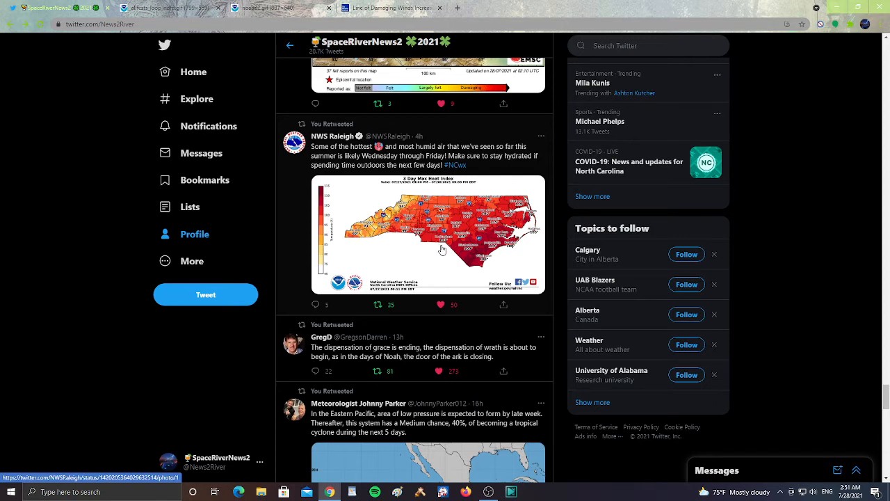
Step: Enlarge the NWS Raleigh 3 Day Max Heat Index map, peaking near 109–110° in southeastern NC
left_click(427, 234)
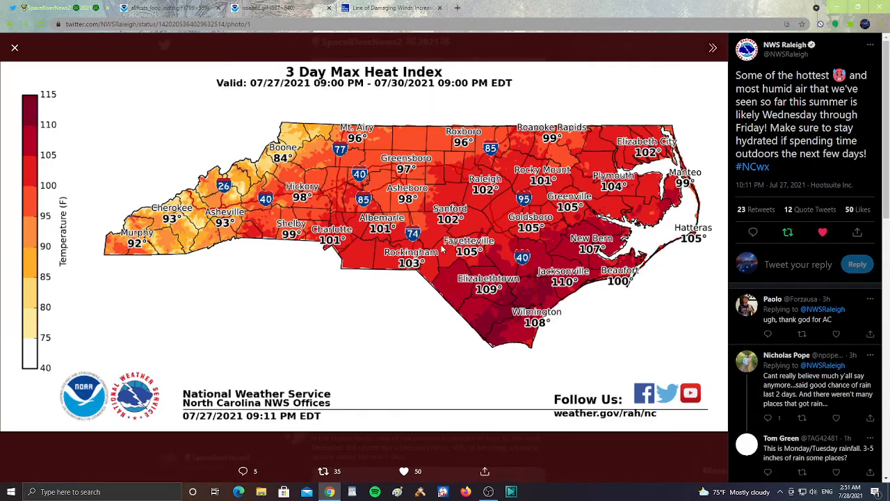
mouse_move(365, 208)
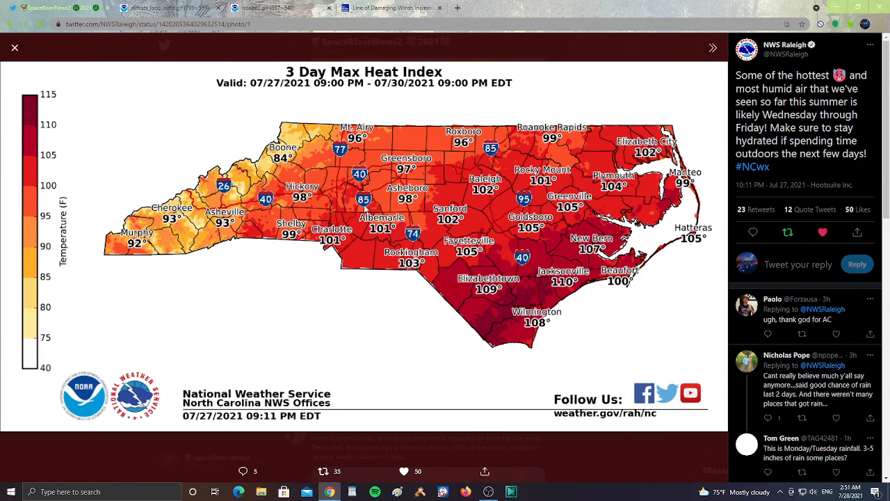
mouse_move(202, 231)
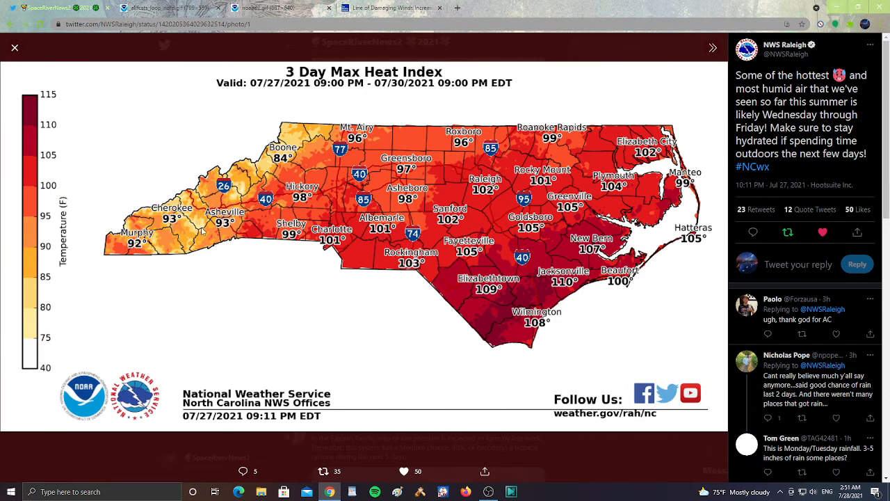
mouse_move(341, 244)
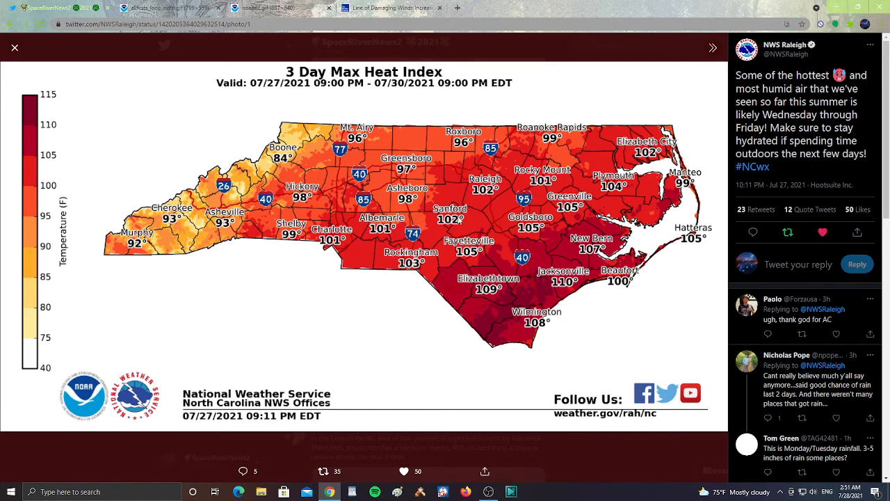
mouse_move(481, 194)
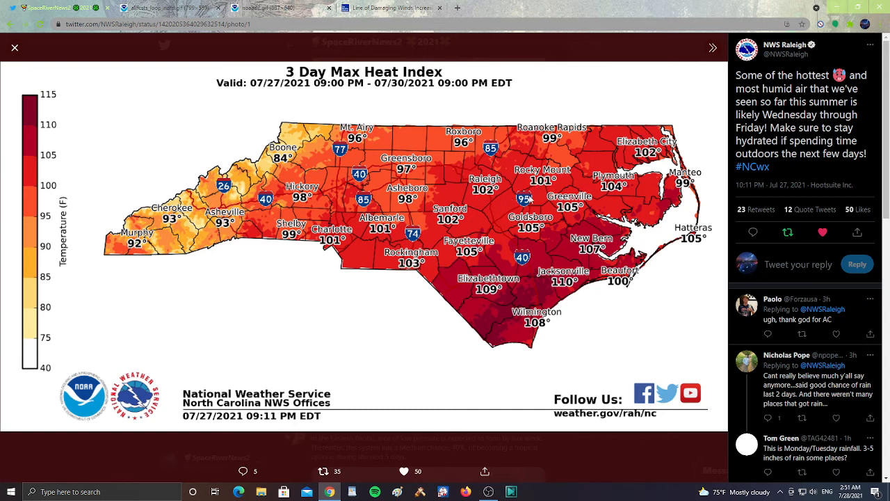
mouse_move(543, 242)
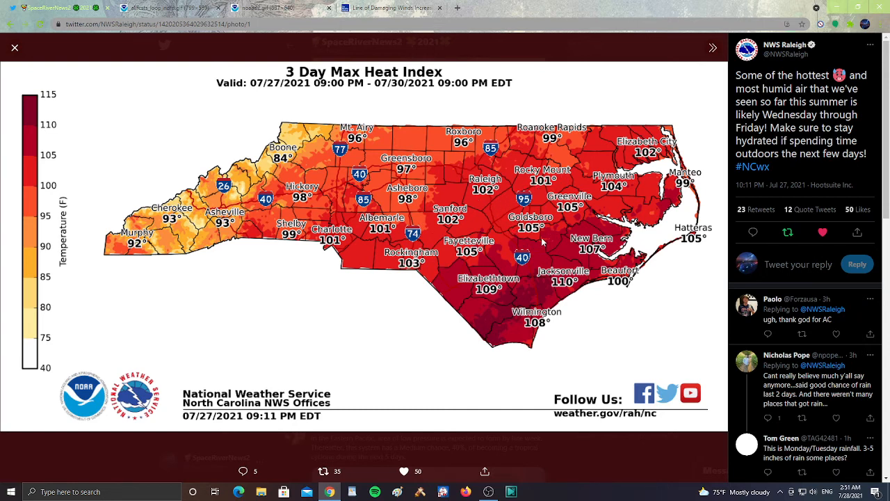
mouse_move(580, 226)
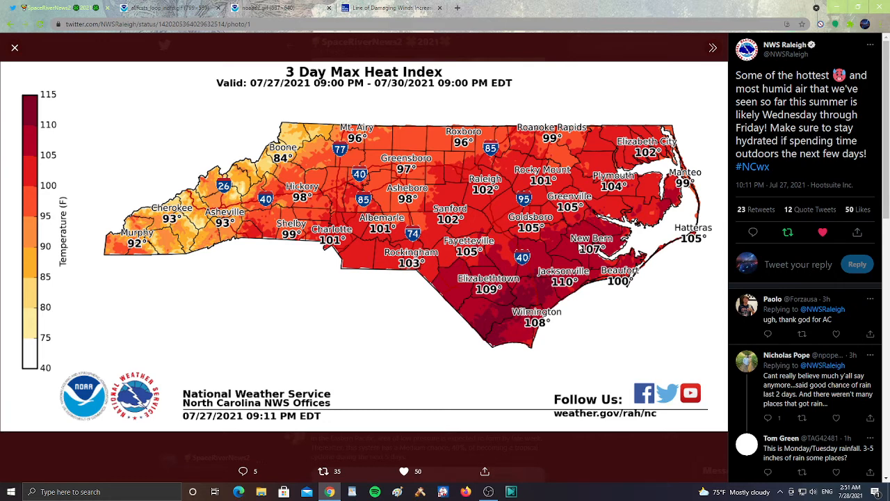
mouse_move(580, 302)
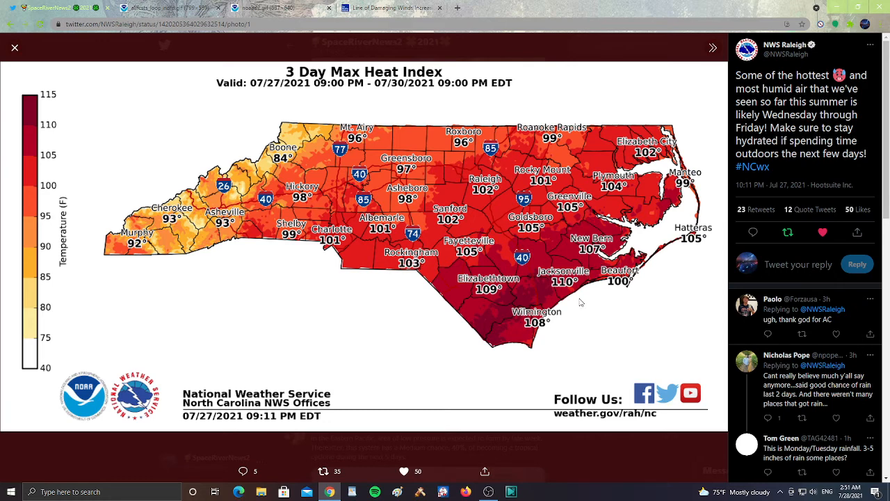
mouse_move(606, 308)
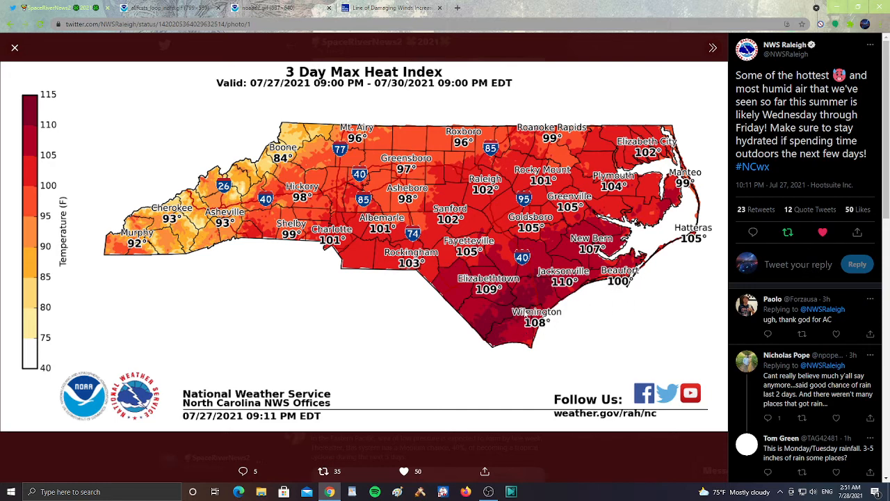
mouse_move(473, 284)
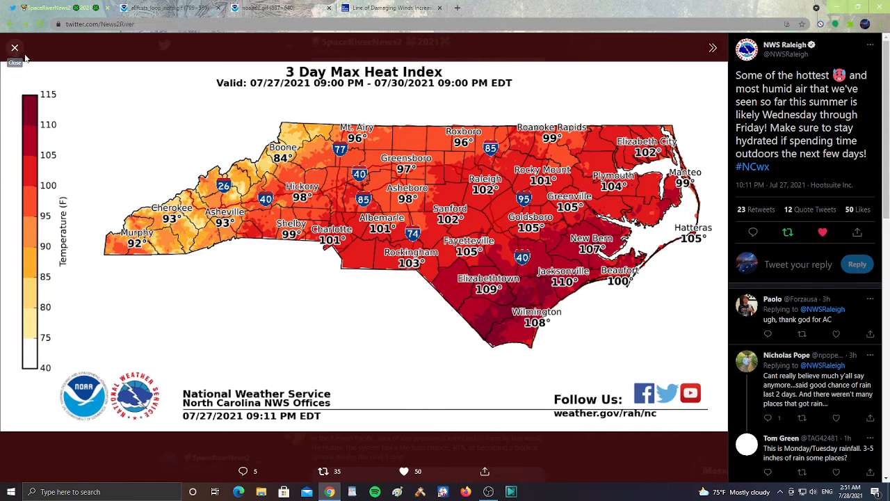
Step: Close the heat index map, scroll to the Eastern Pacific cyclone outlook retweet, and bring up OBS Studio
left_click(14, 47)
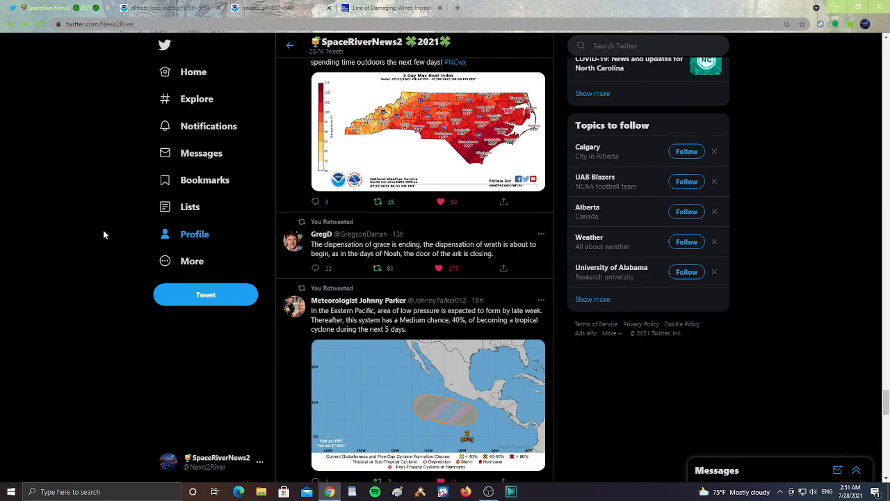
scroll("down", 3)
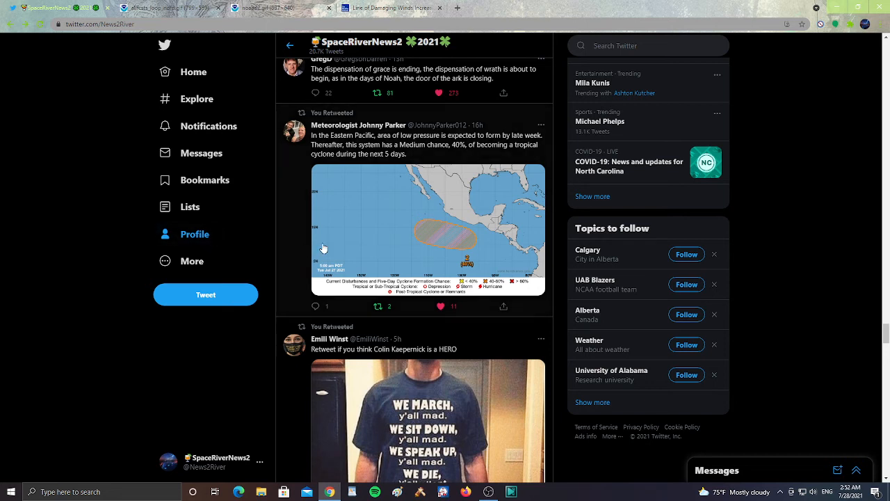
mouse_move(448, 235)
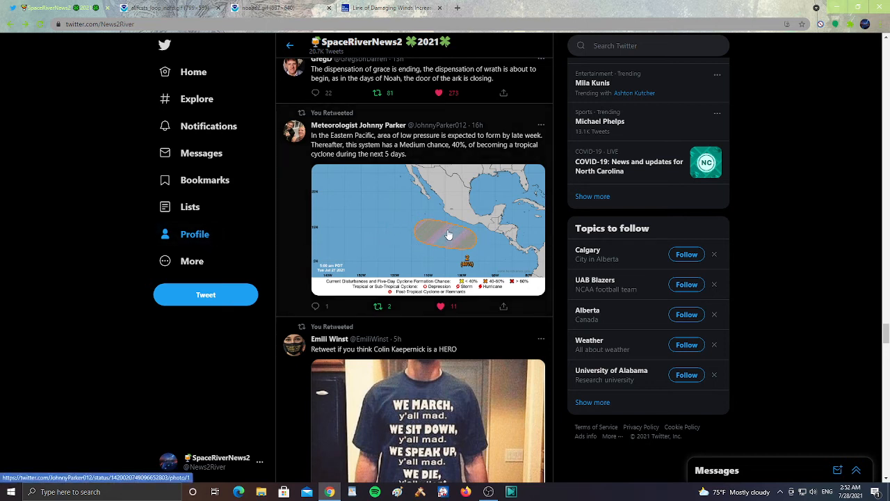
mouse_move(456, 253)
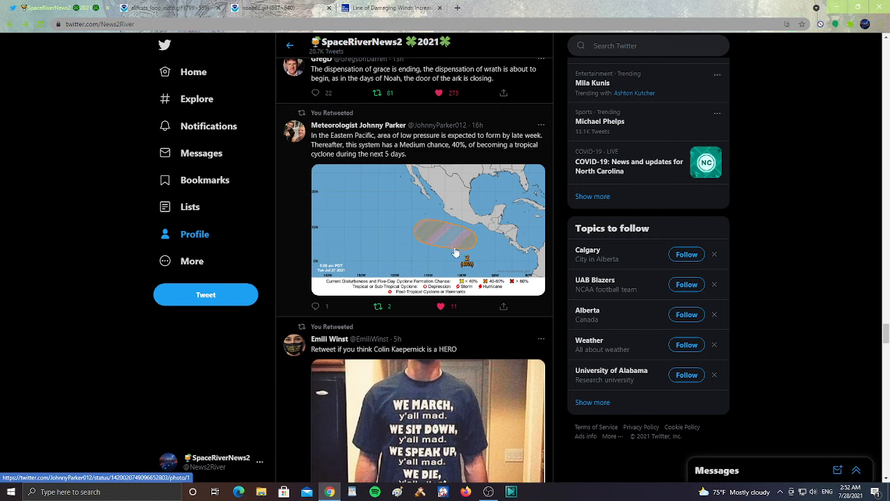
mouse_move(408, 213)
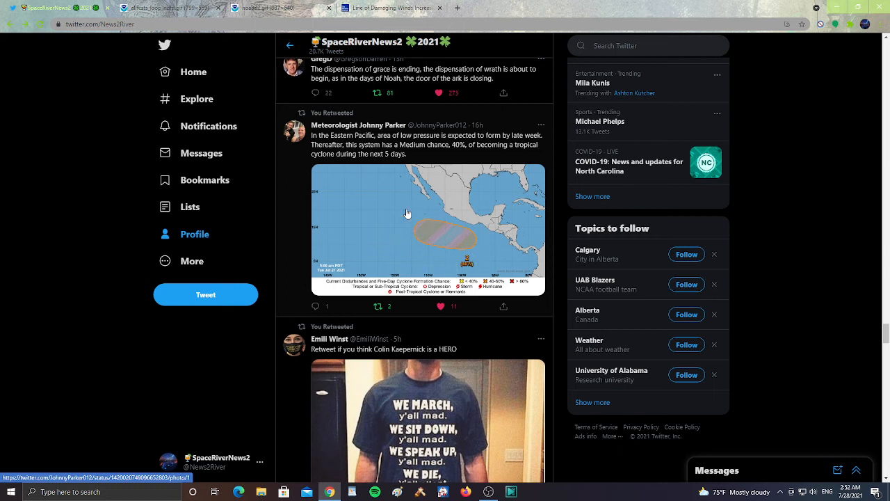
mouse_move(488, 235)
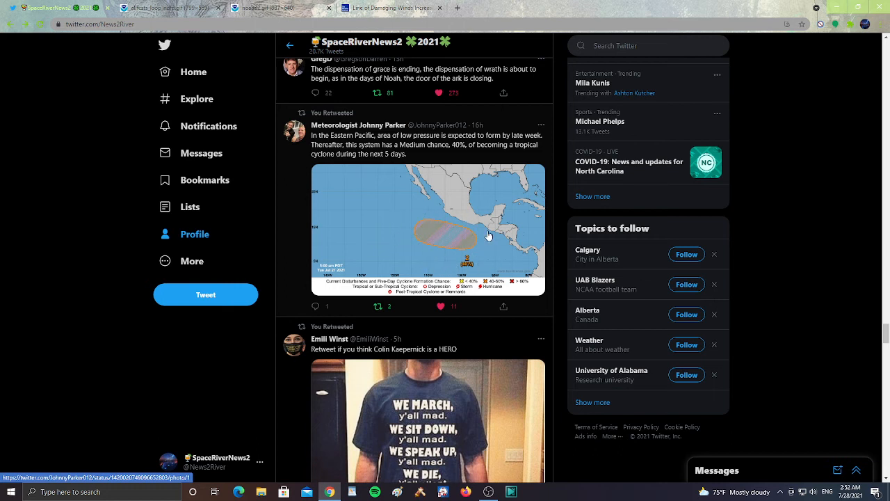
mouse_move(416, 198)
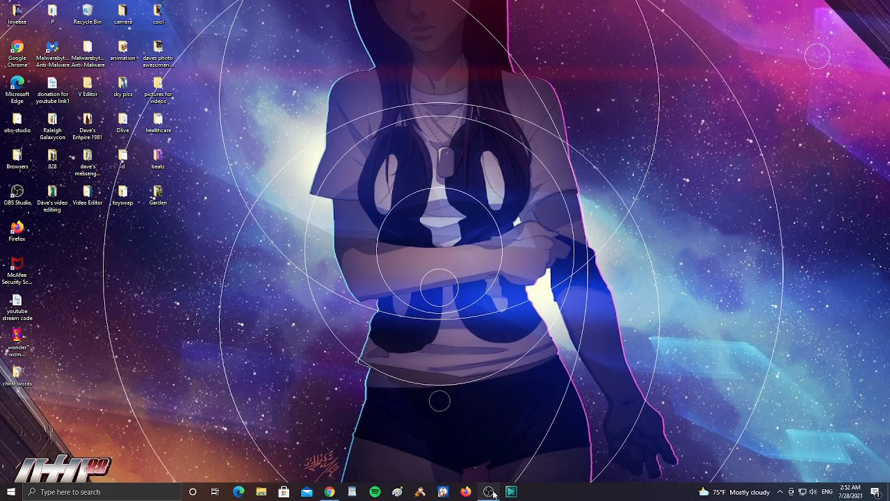
left_click(490, 492)
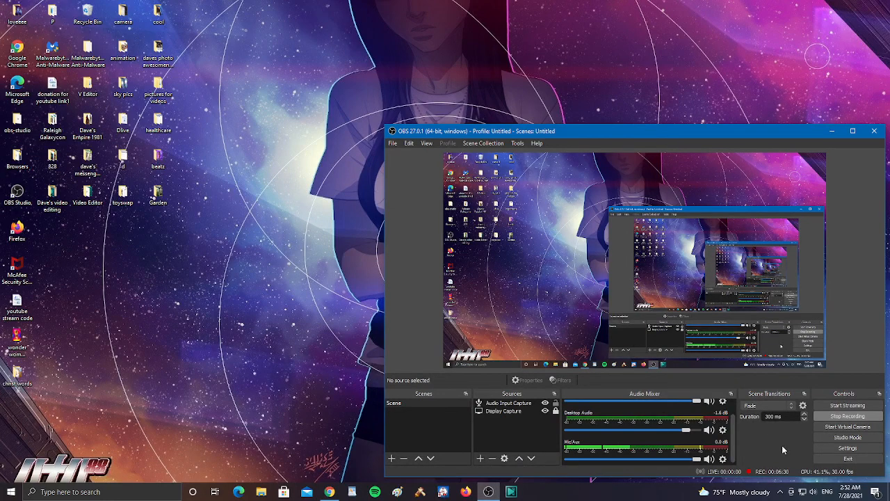